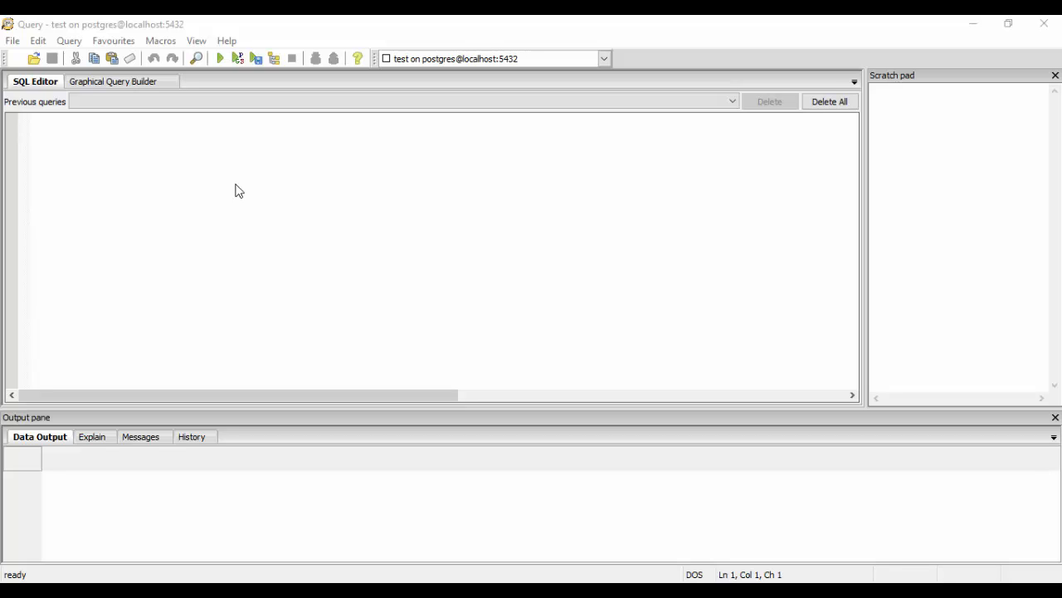
mouse_move(159, 153)
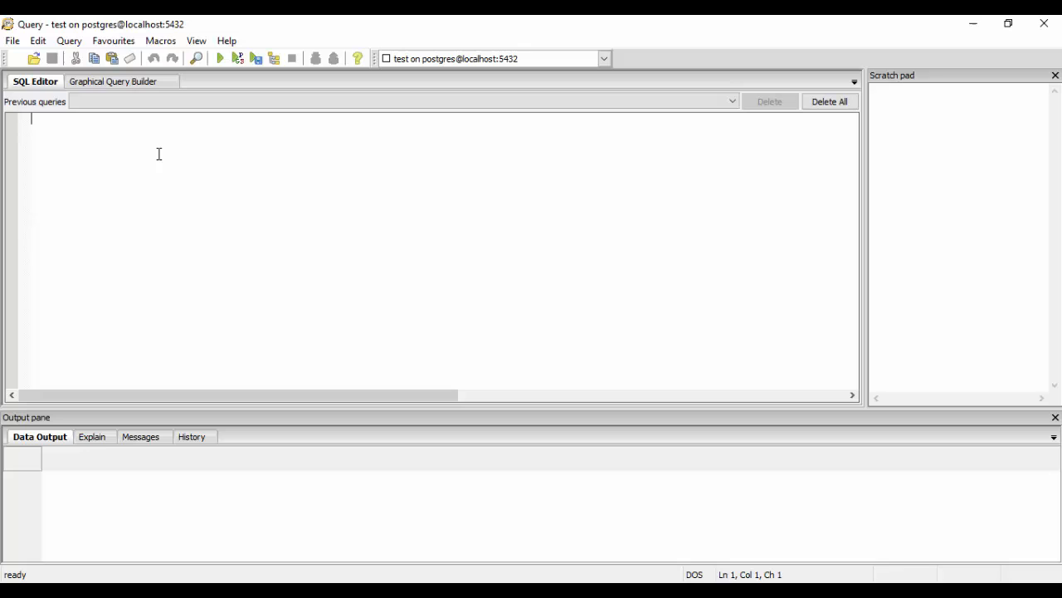
- Run select * from company; and scroll through the nine returned employee rows
type("selec")
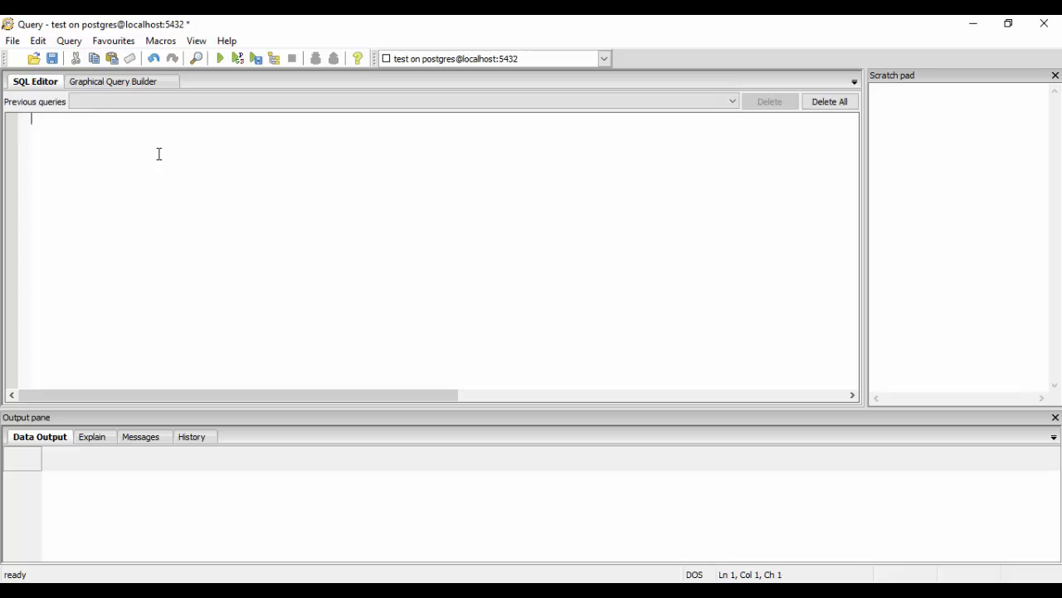
type("select")
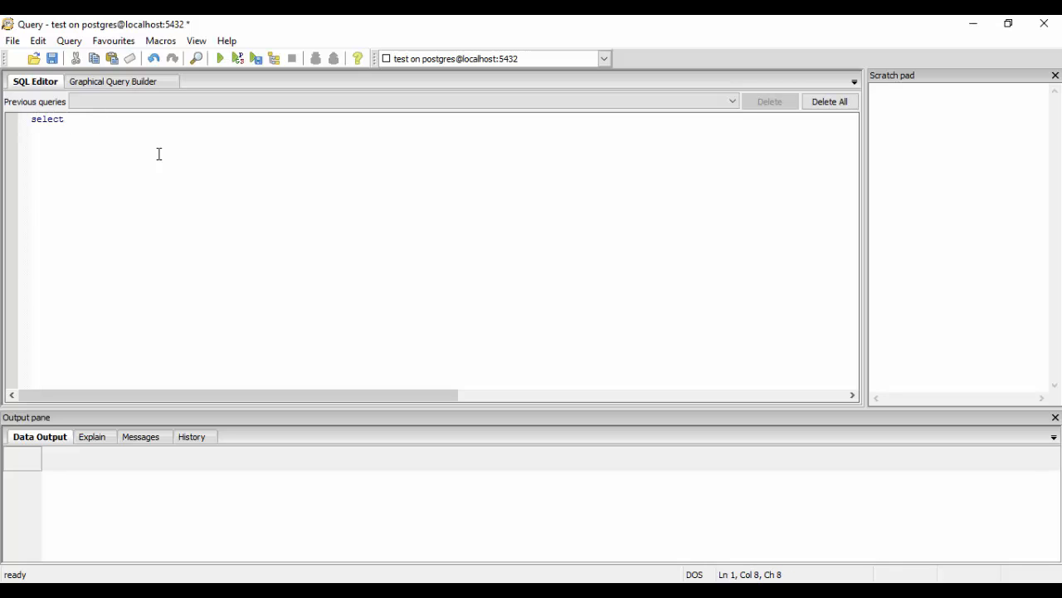
type("*")
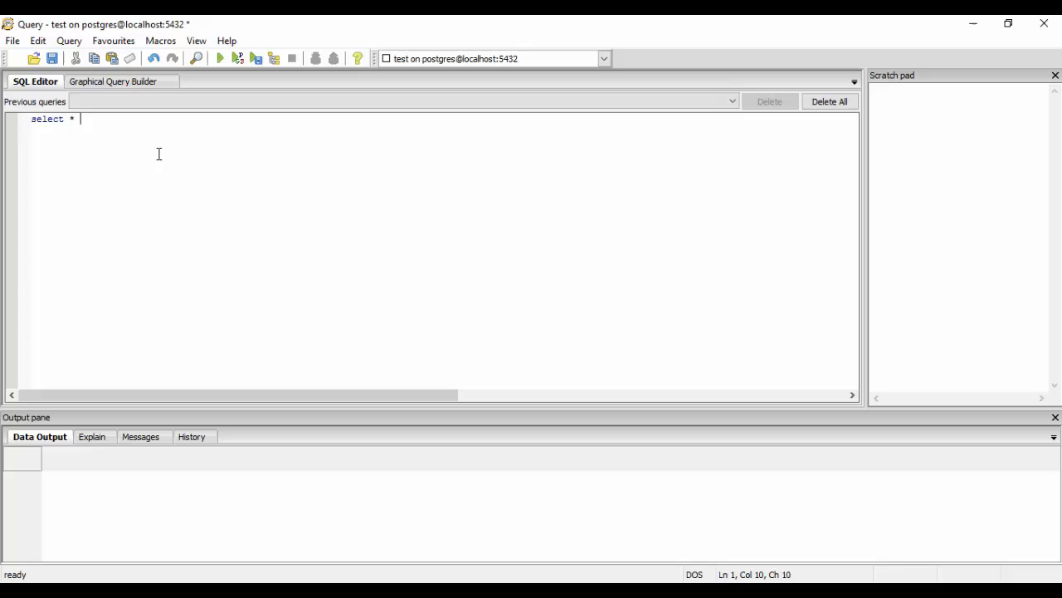
type("from company")
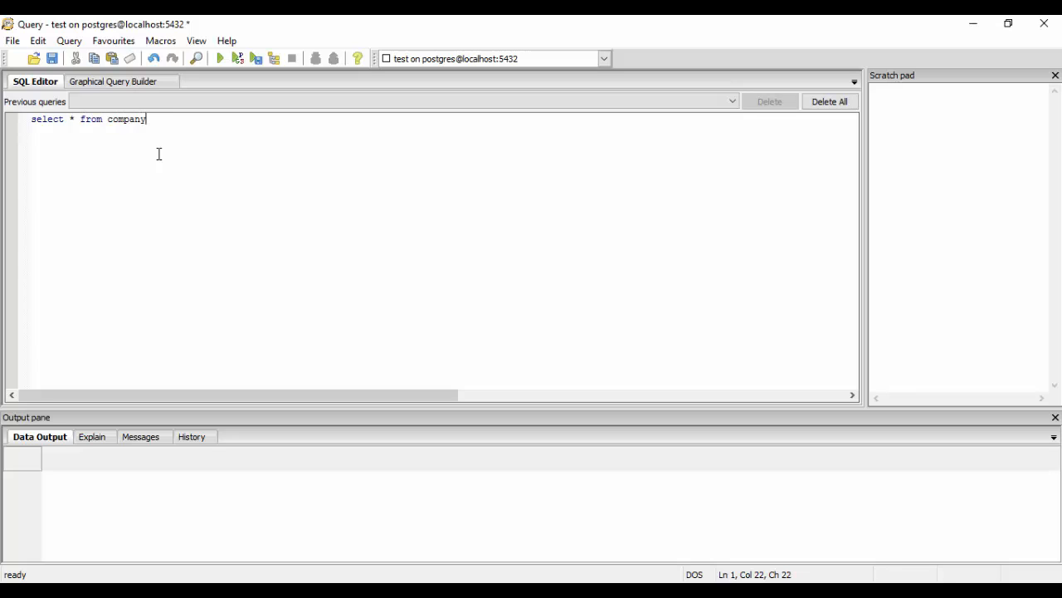
left_click(219, 55)
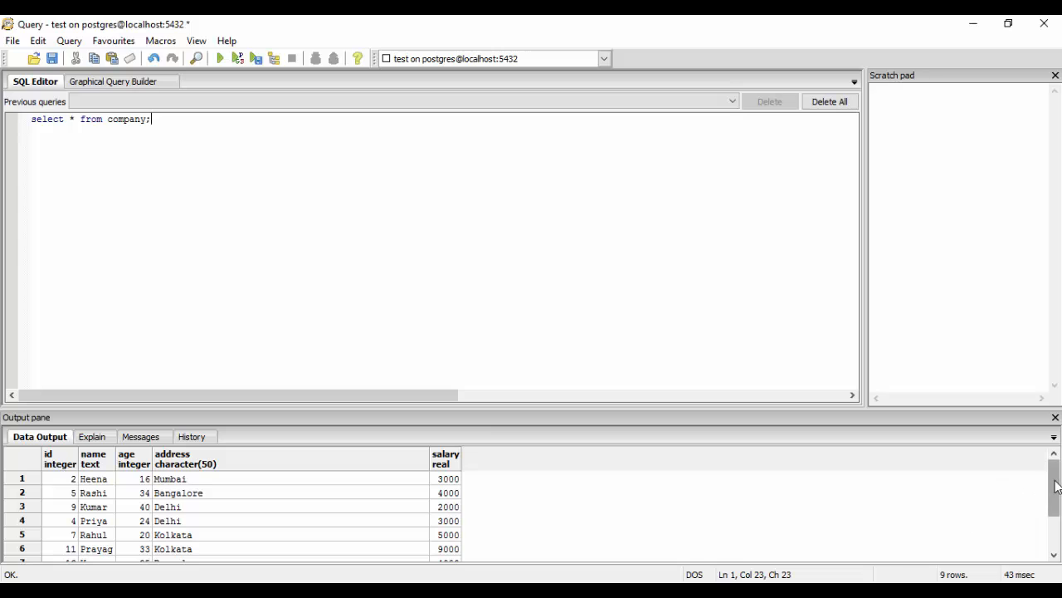
scroll("down", 3)
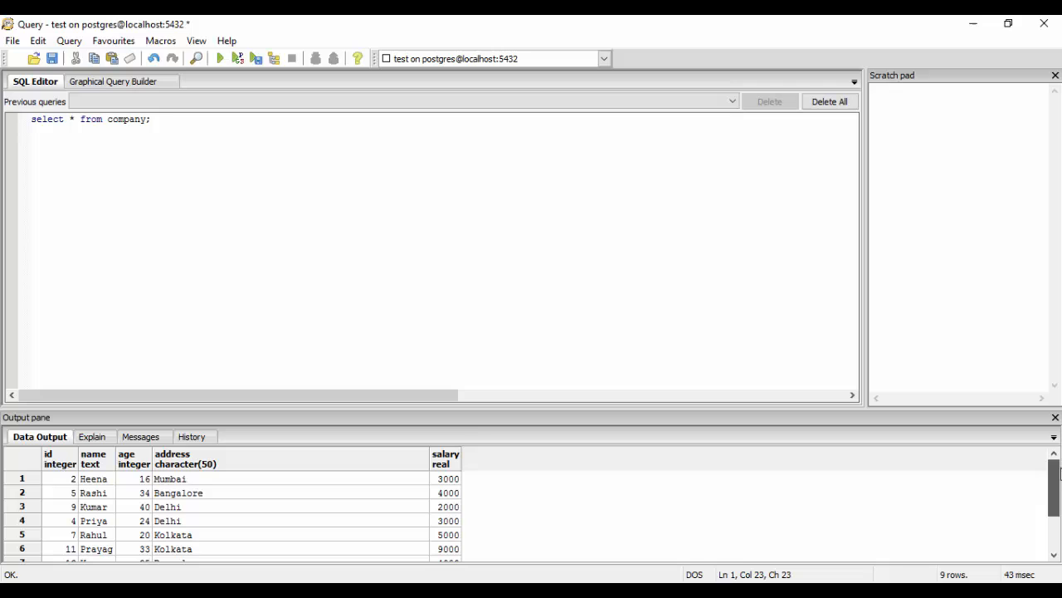
mouse_move(392, 499)
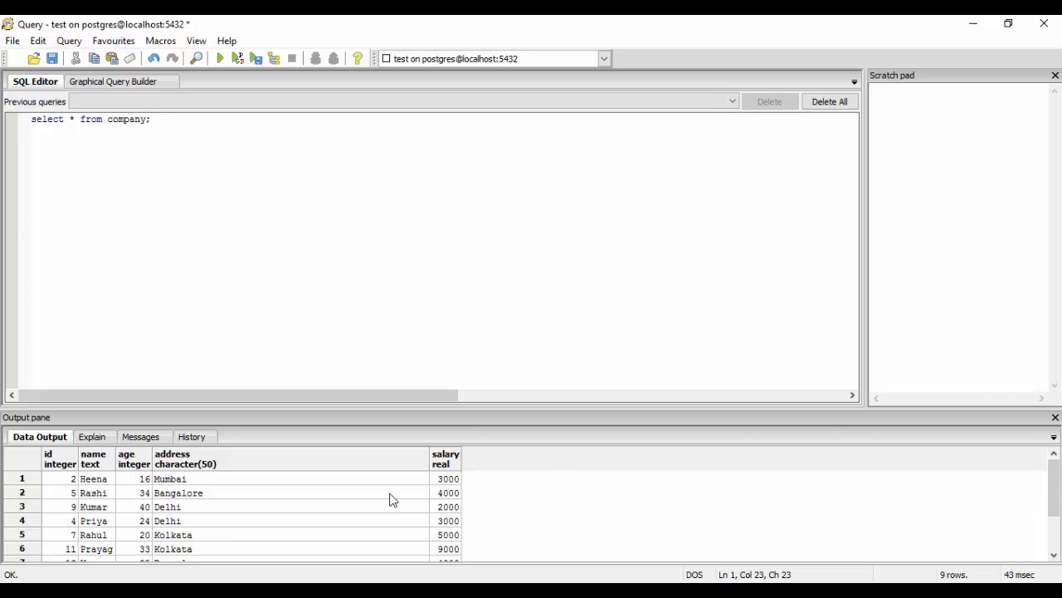
scroll("down", 3)
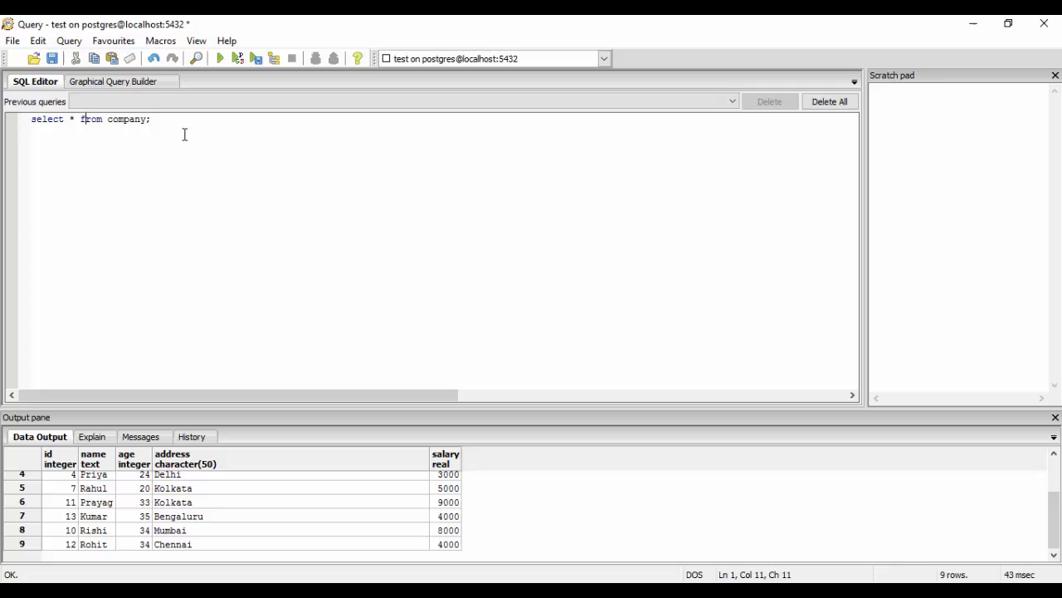
- Run select count(*) from company; returning a single count of 9
type("cou")
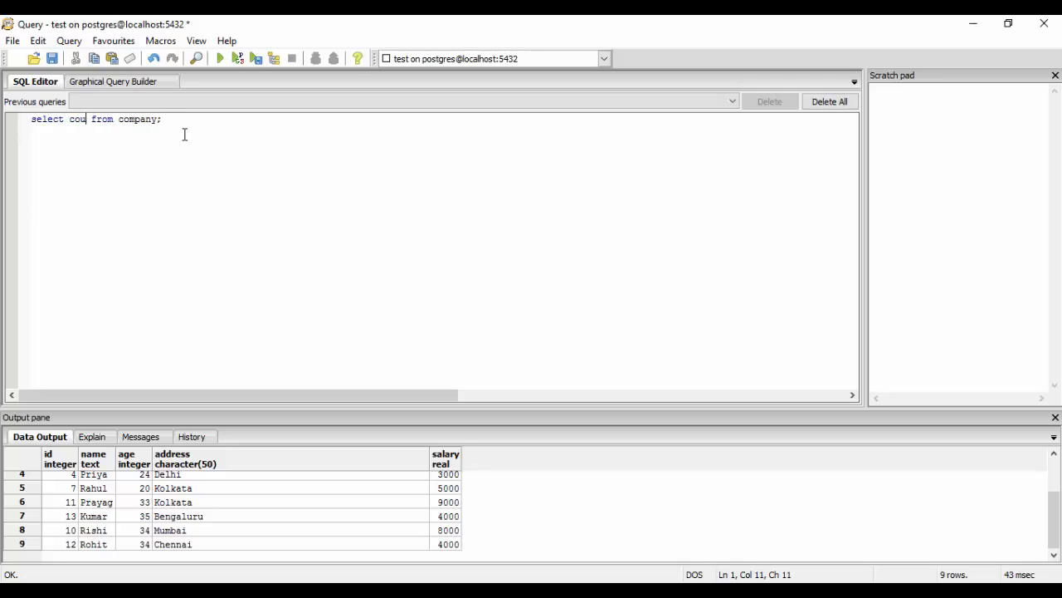
type("nt(*")
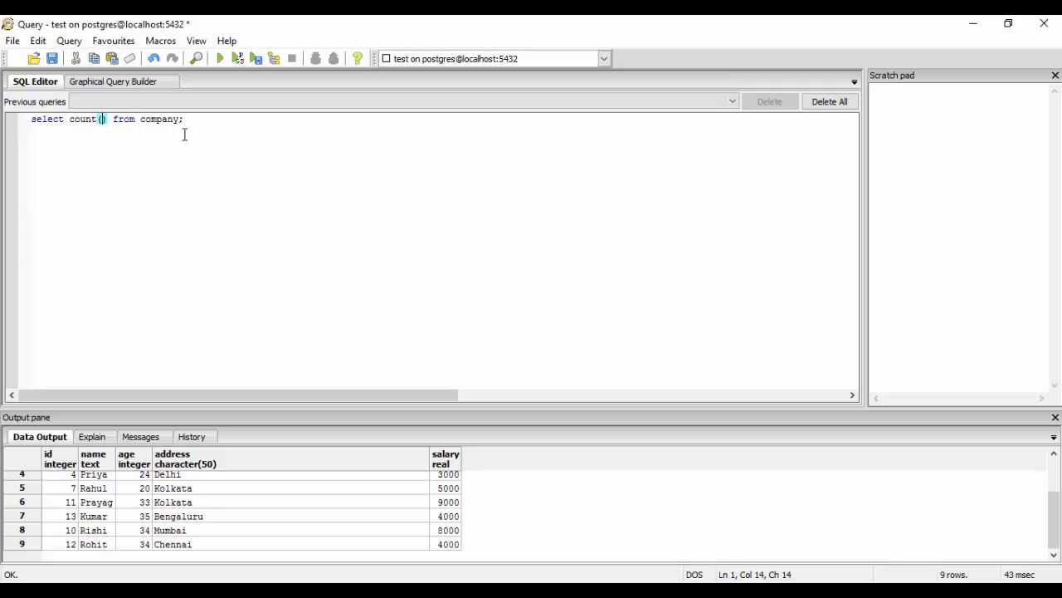
left_click(220, 58)
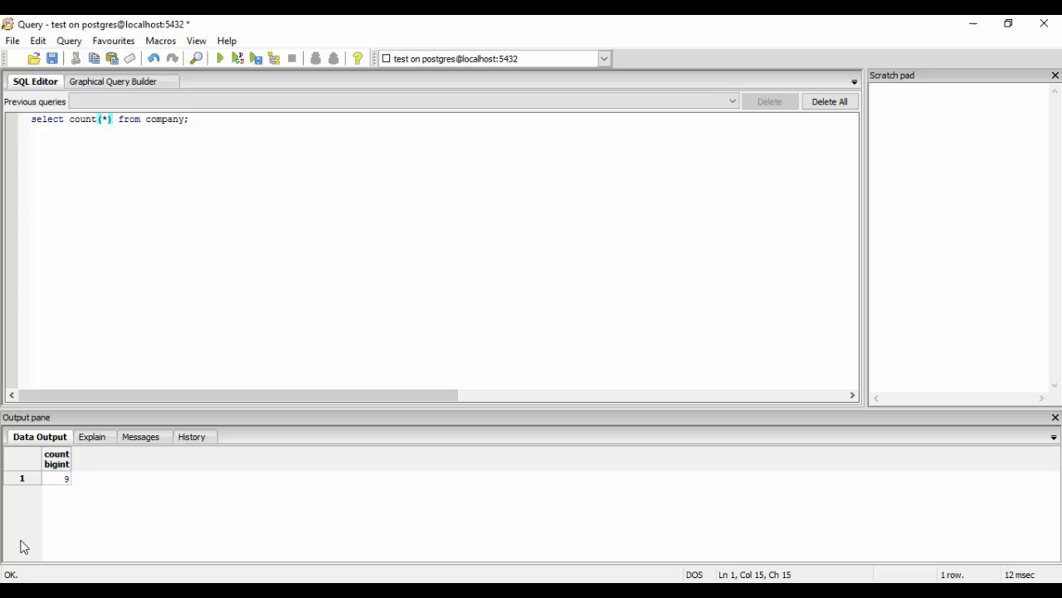
mouse_move(76, 514)
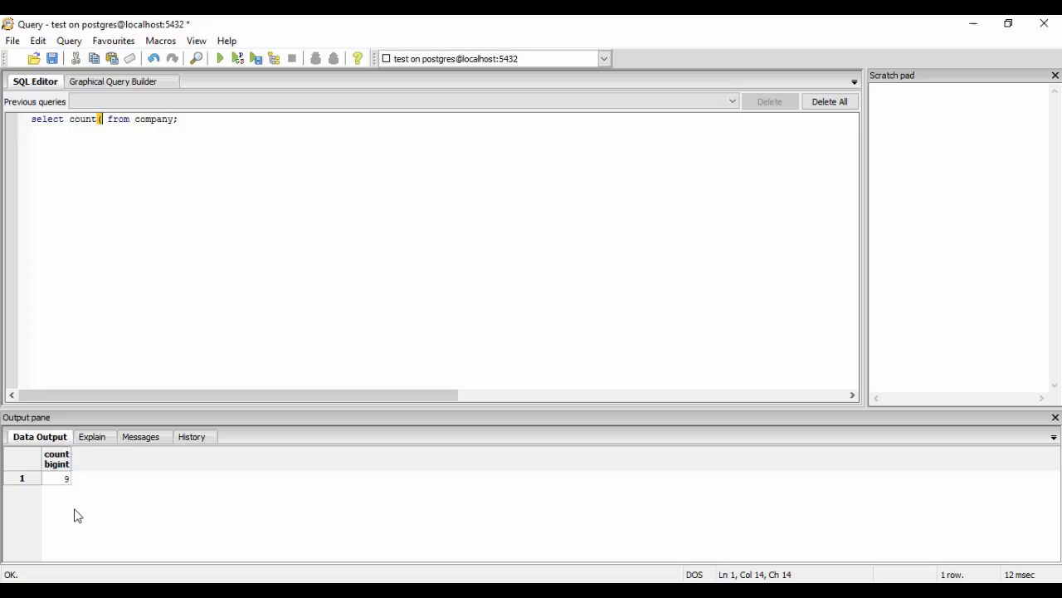
- Restore select * from company; and review the age values in the results
key("BackSpace")
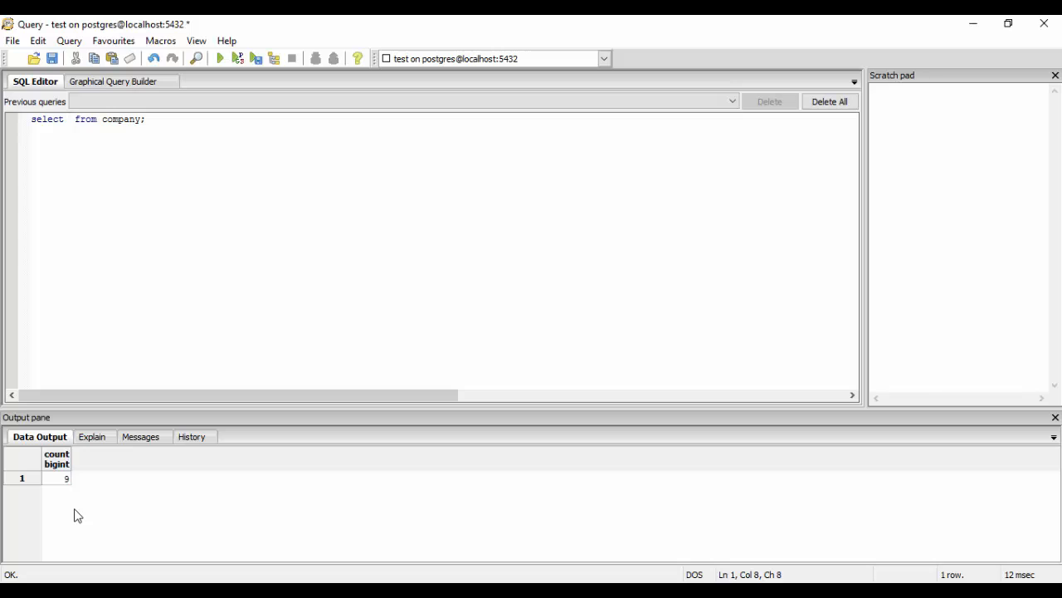
type("*")
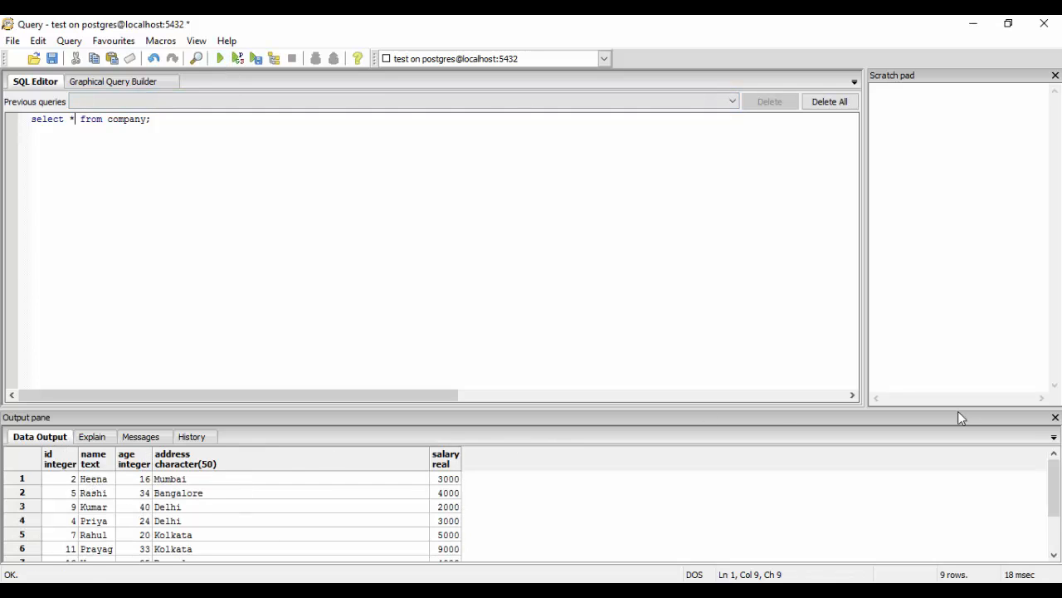
scroll("down", 3)
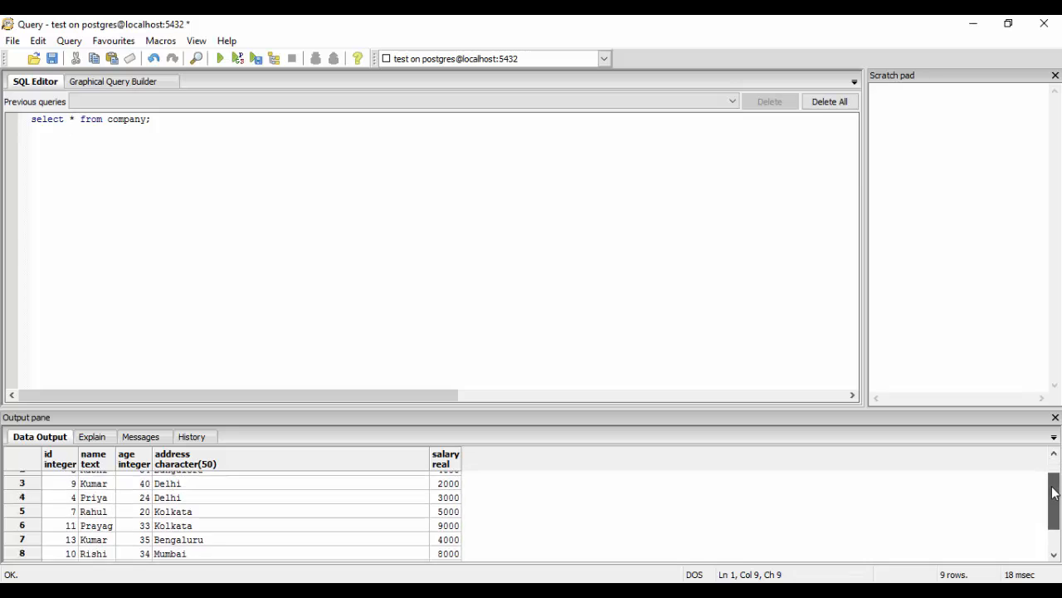
scroll("down", 3)
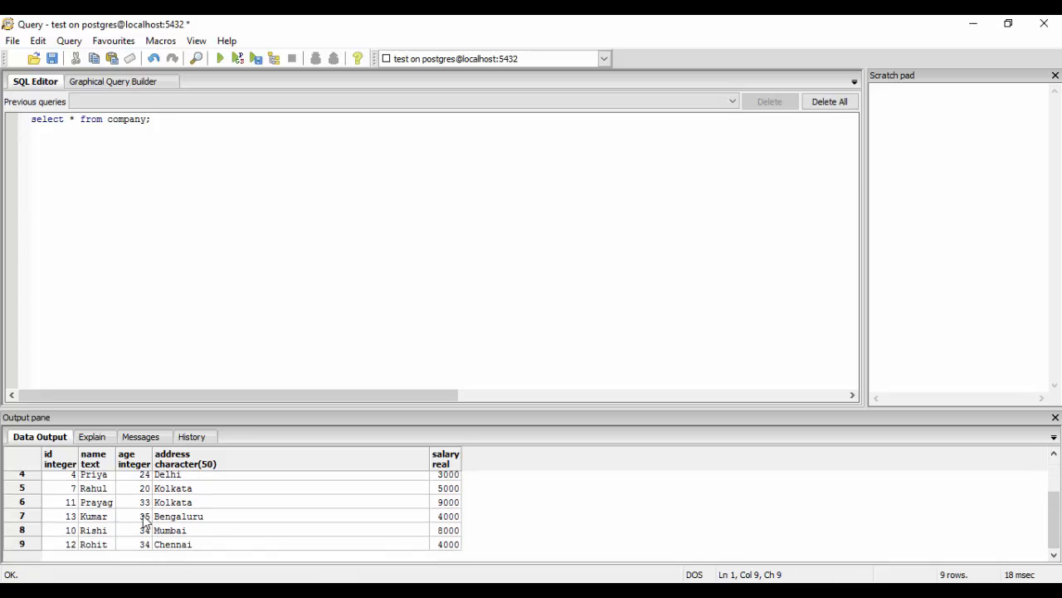
left_click(134, 515)
type("m")
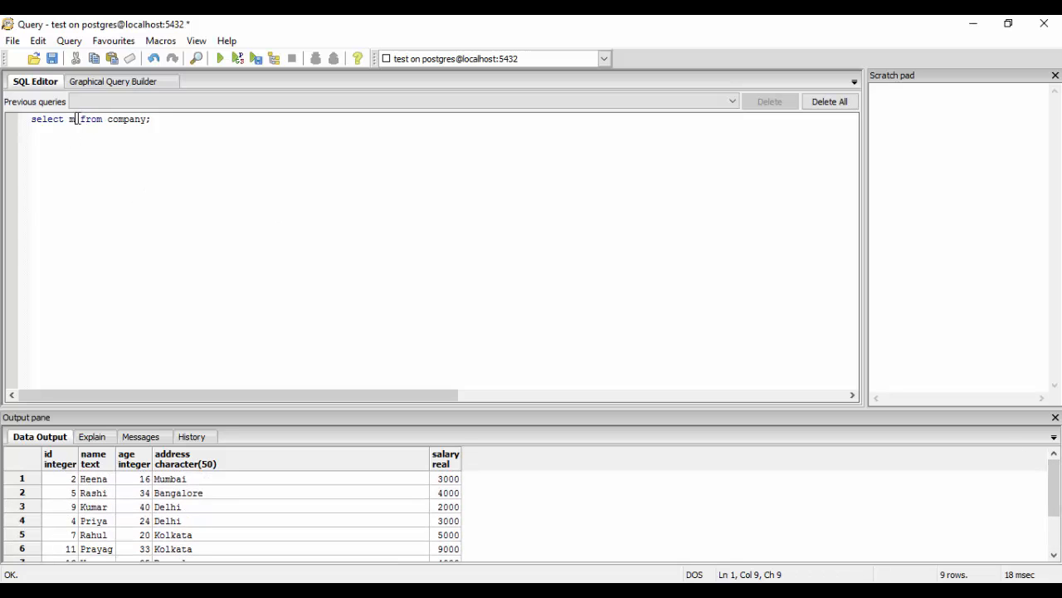
- Run select max(age) from company; returning the highest age, 40
type("ax(")
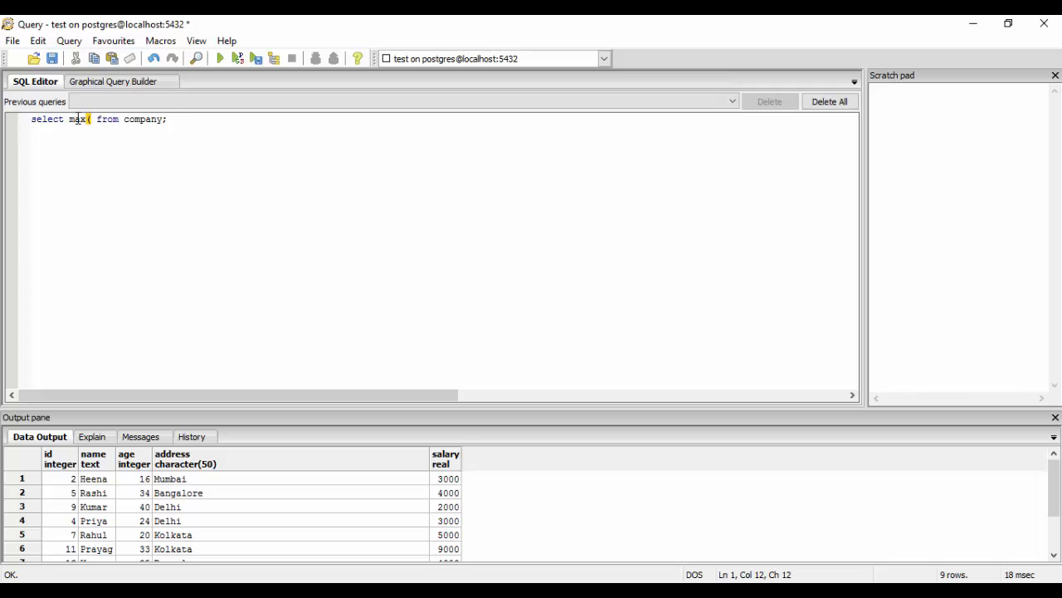
type("age)")
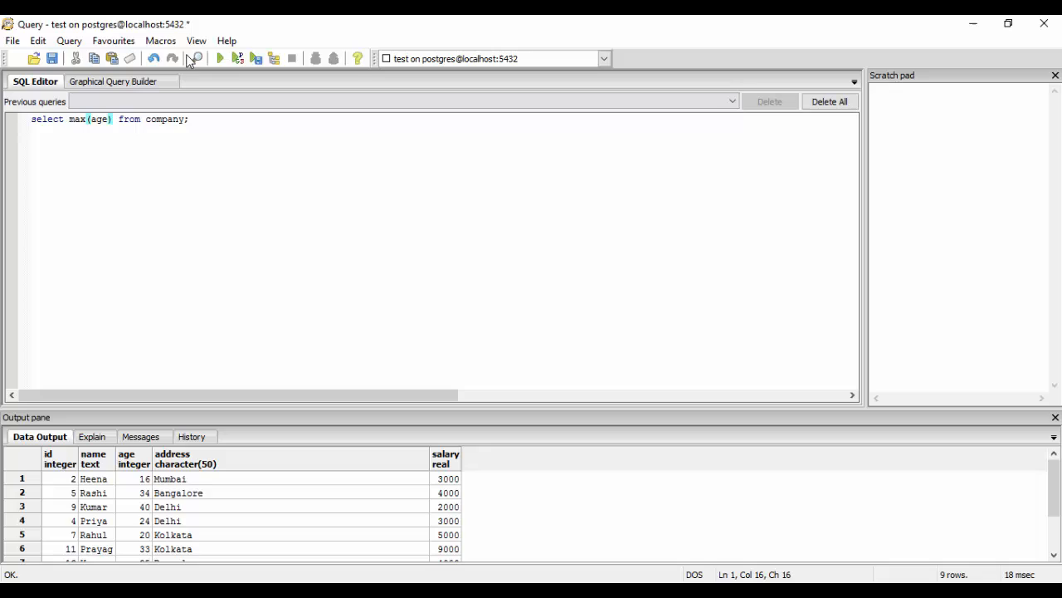
left_click(219, 56)
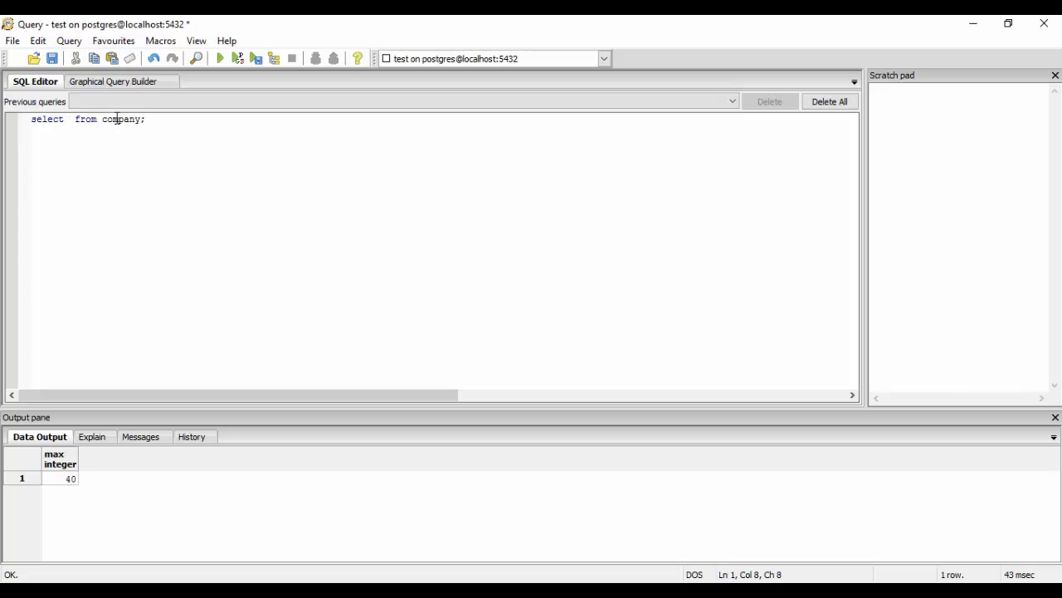
- Re-run select * from company; and point out the largest age, 40, in the grid
type("*")
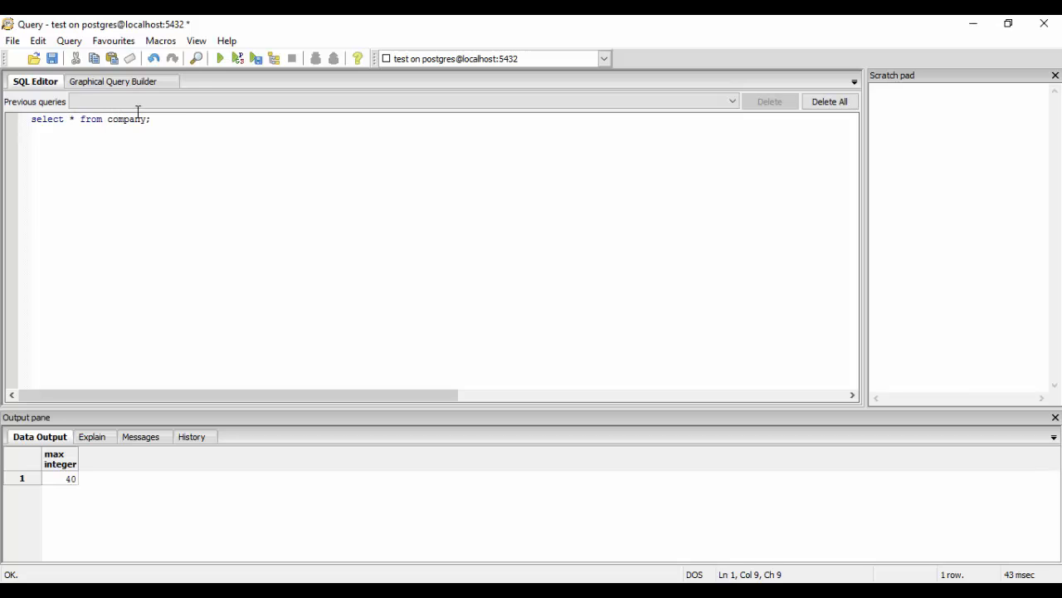
left_click(219, 53)
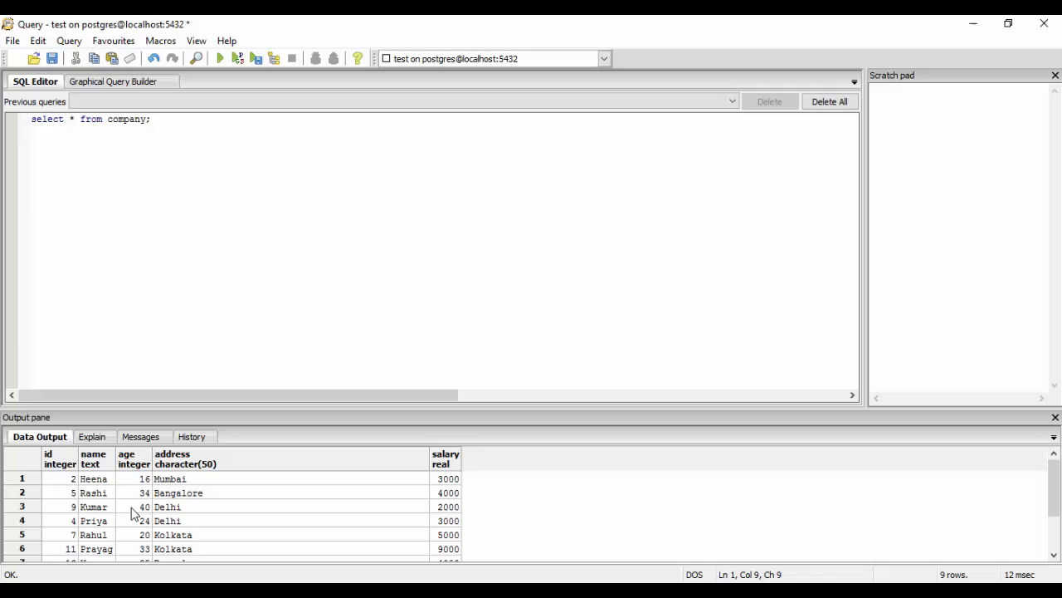
left_click(136, 507)
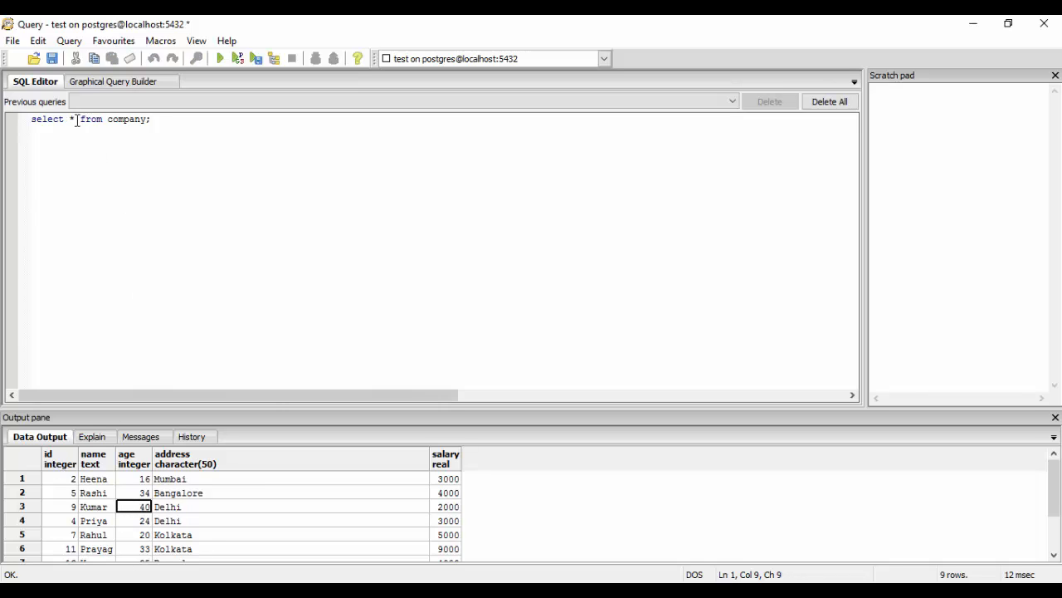
- Run select max(age) from company; again to confirm the result 40
type("max")
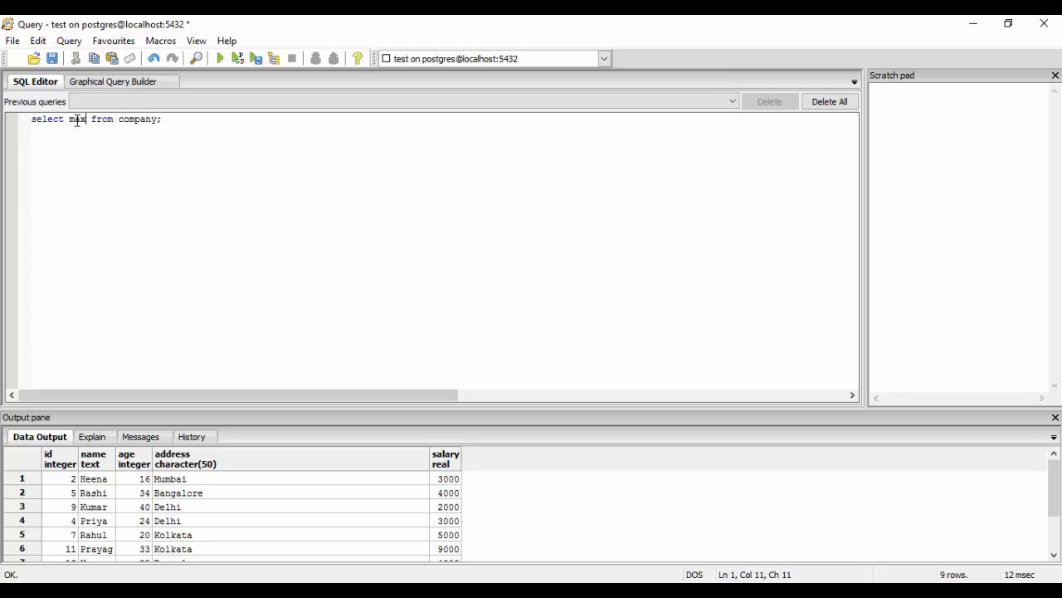
type("(age")
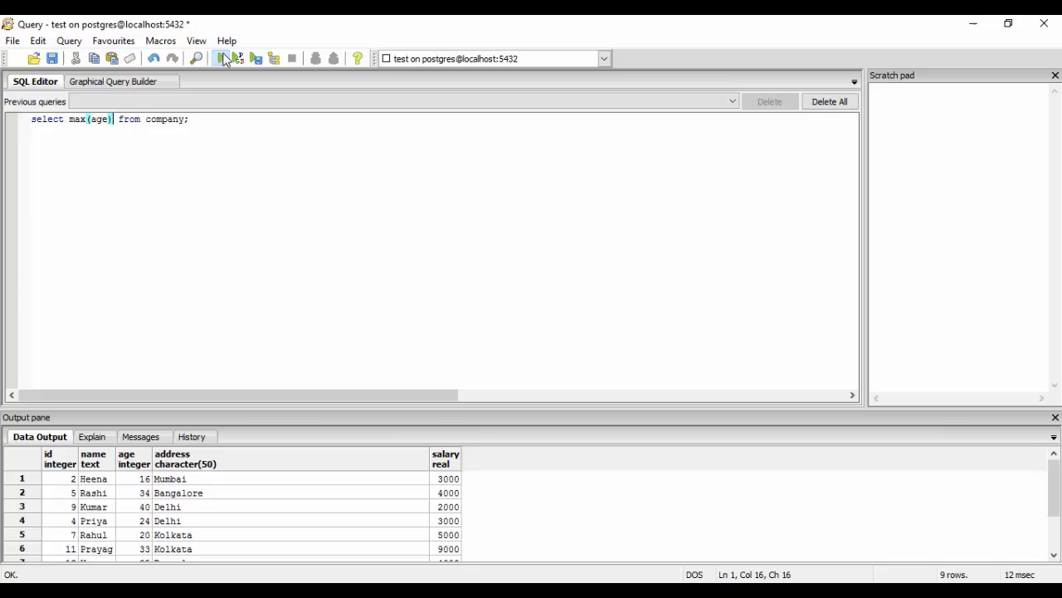
left_click(221, 56)
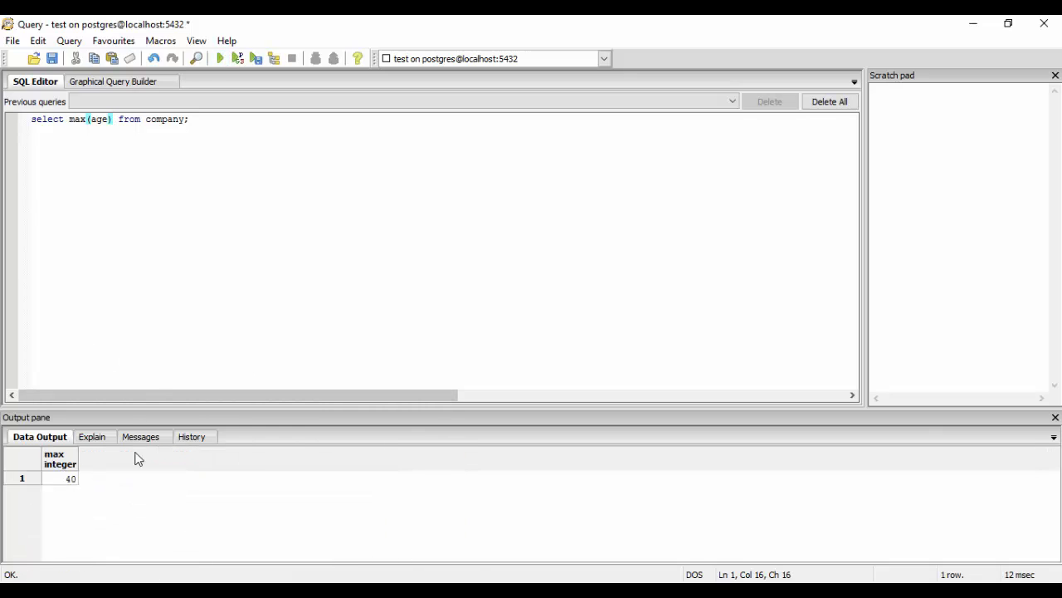
mouse_move(123, 417)
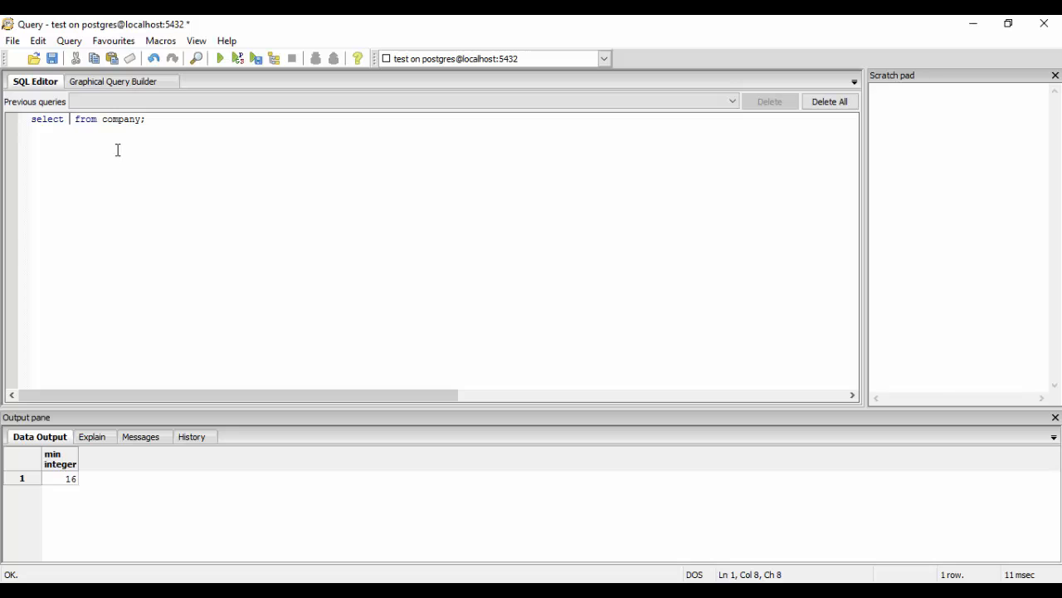
- Run select avg(age) from company; returning an average age of 30
type("avg")
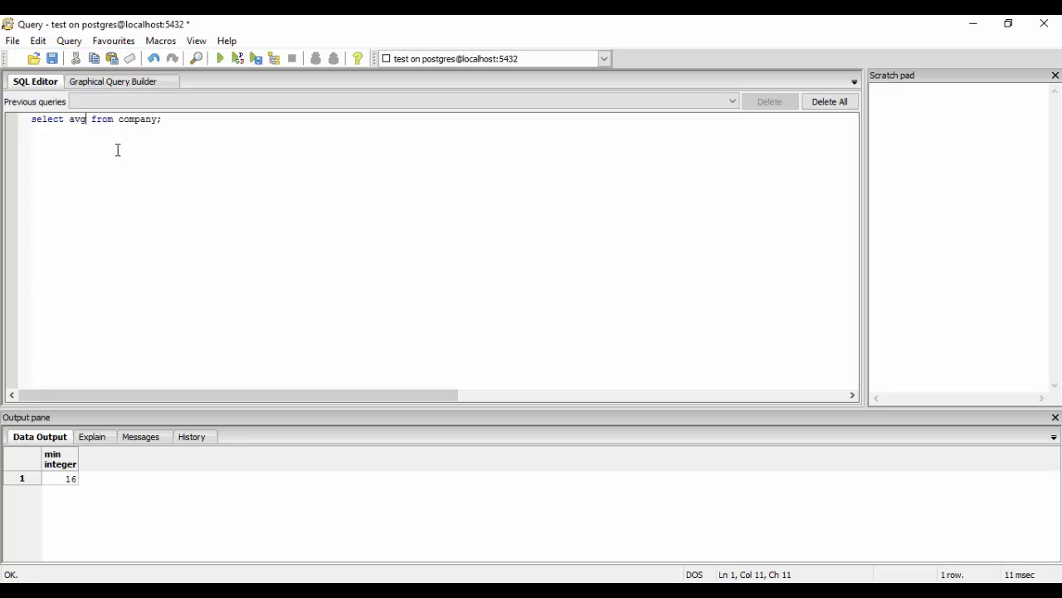
type("(age")
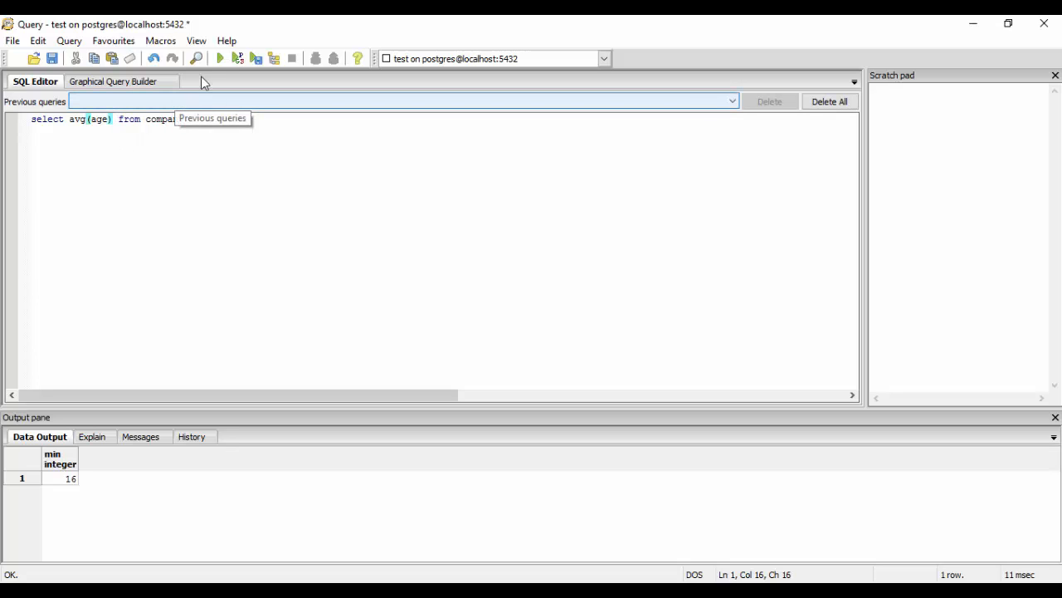
left_click(219, 58)
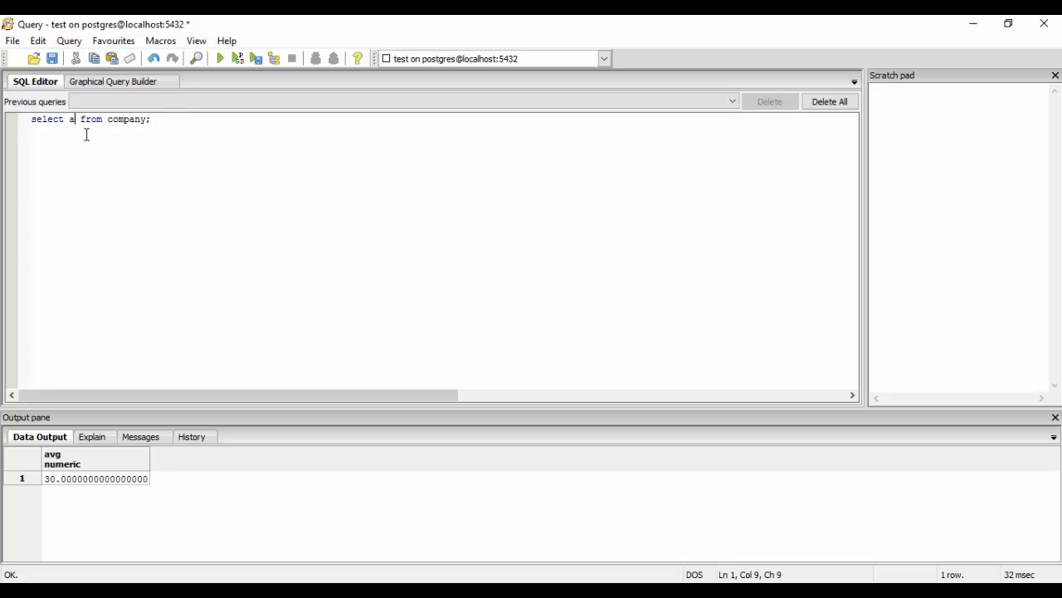
- Run select sum(age) from company; returning a total age of 270
key("Backspace")
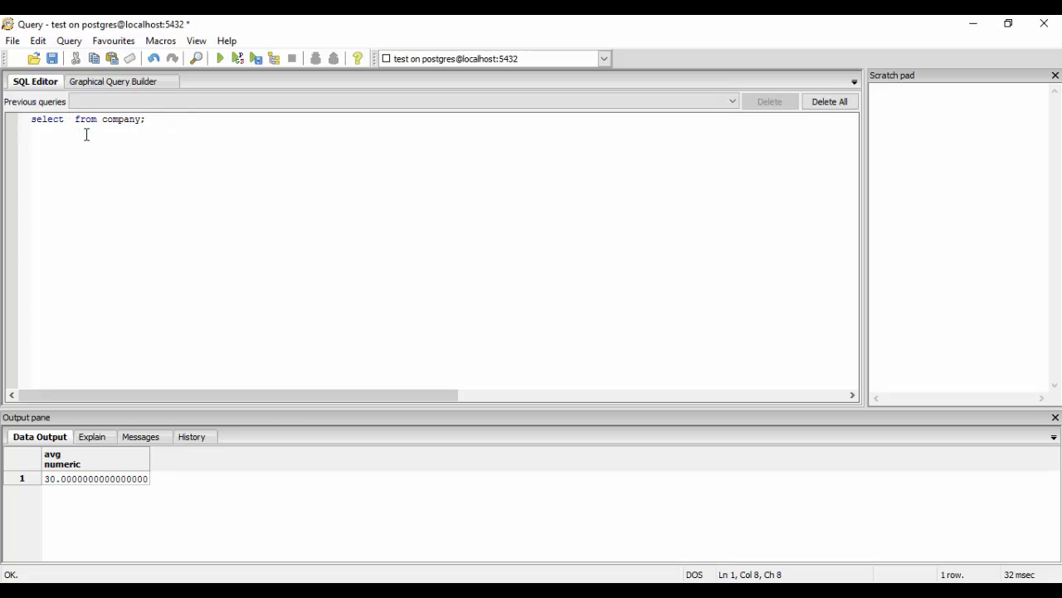
type("sum(")
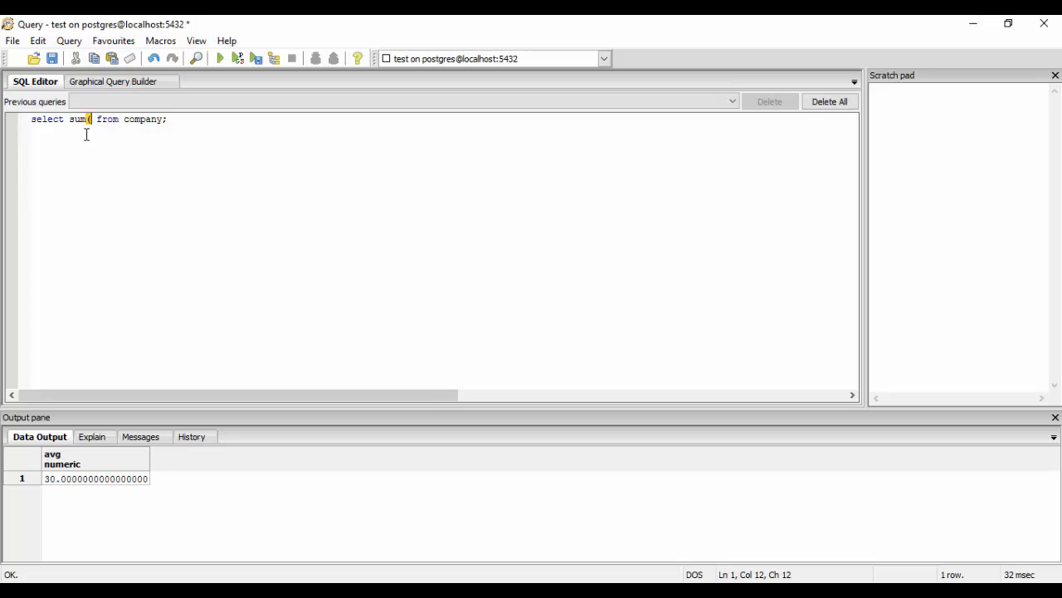
type("age")
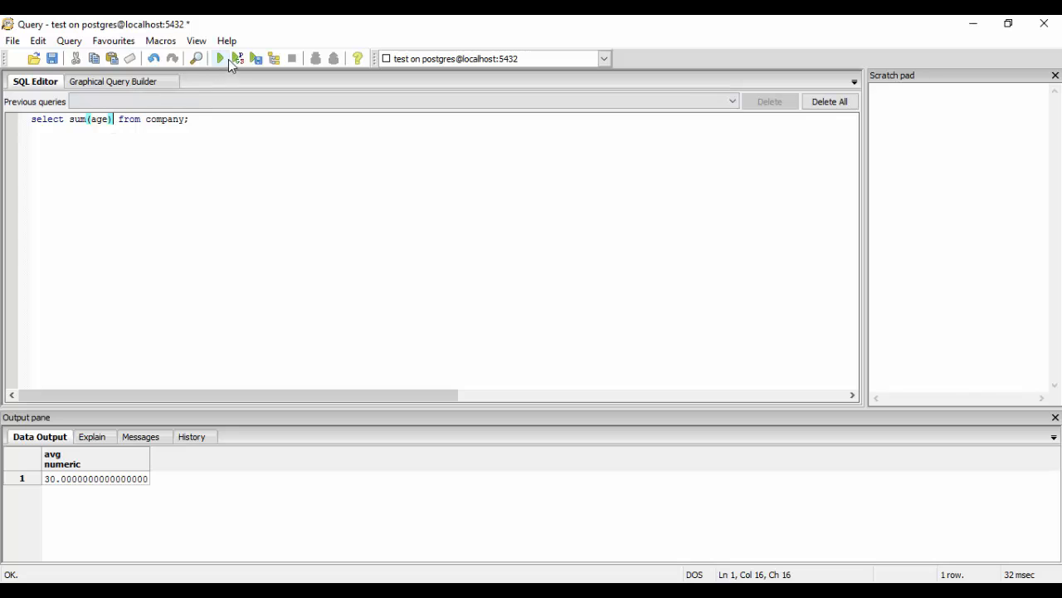
left_click(219, 56)
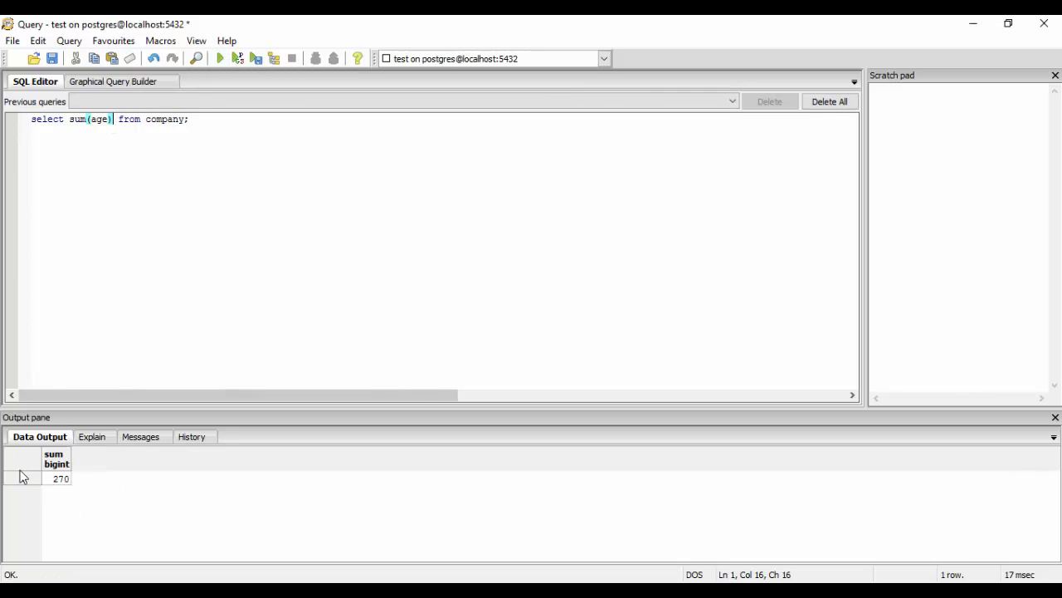